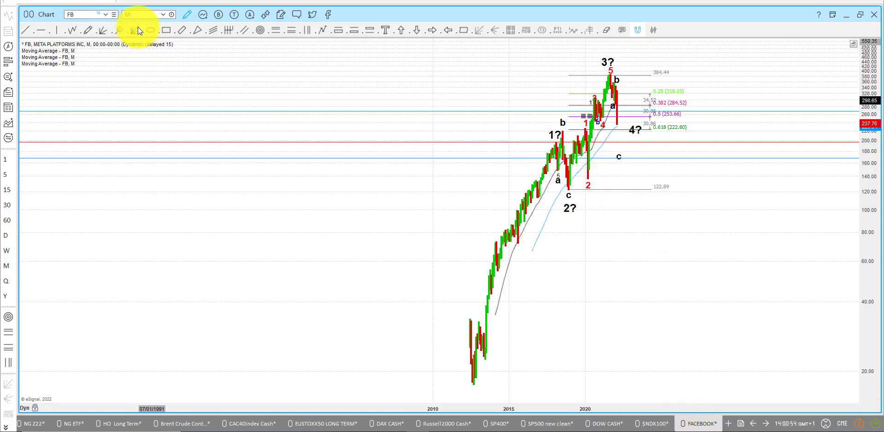
mouse_move(140, 24)
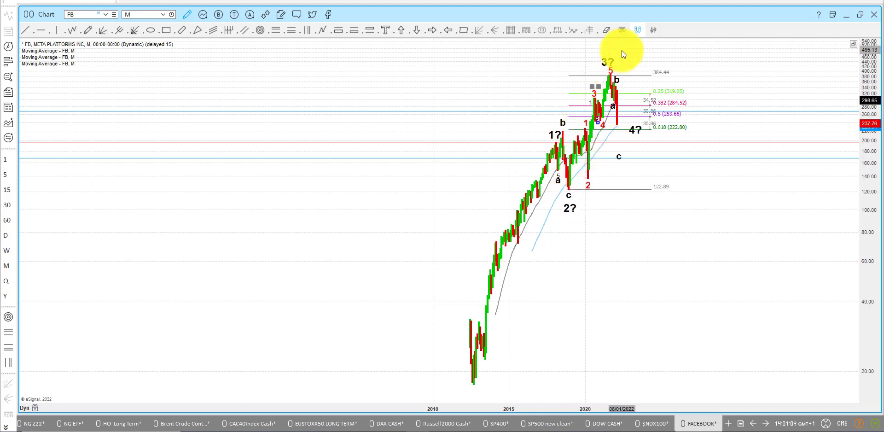
mouse_move(649, 172)
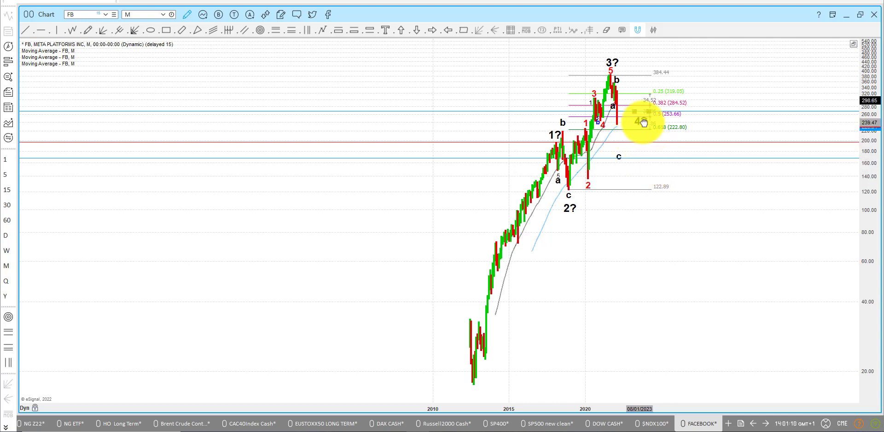
mouse_move(643, 123)
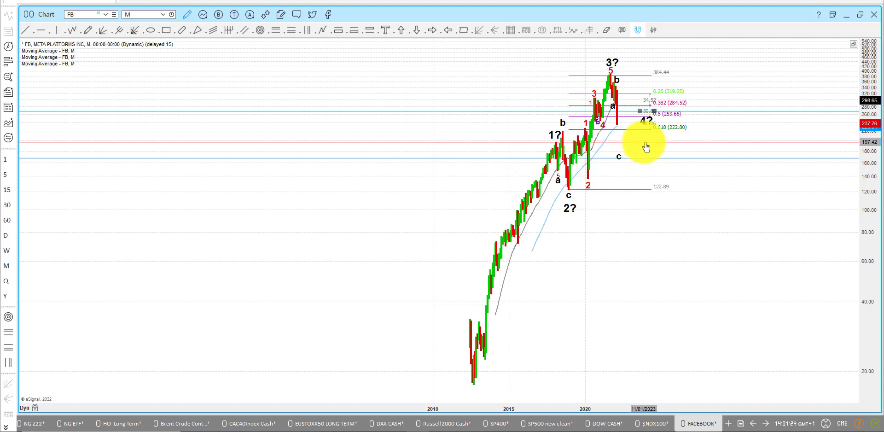
mouse_move(564, 147)
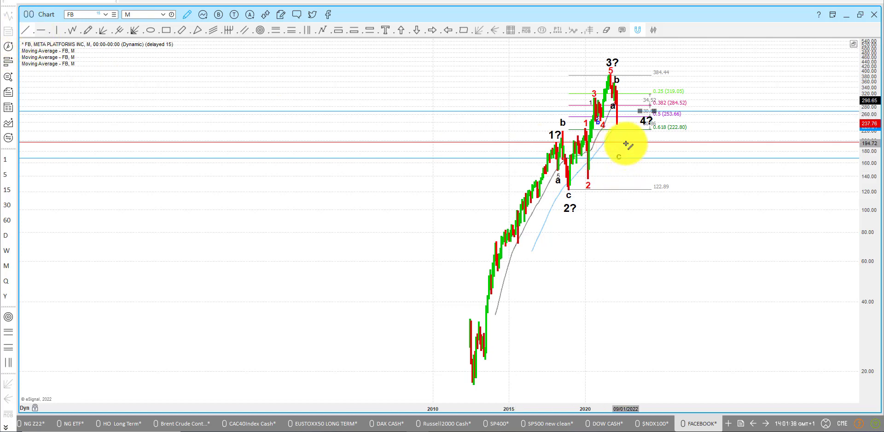
Step: Reposition the 4? wave label on the monthly FB chart beside the 0.5 retracement level
left_click_drag(625, 141, 645, 377)
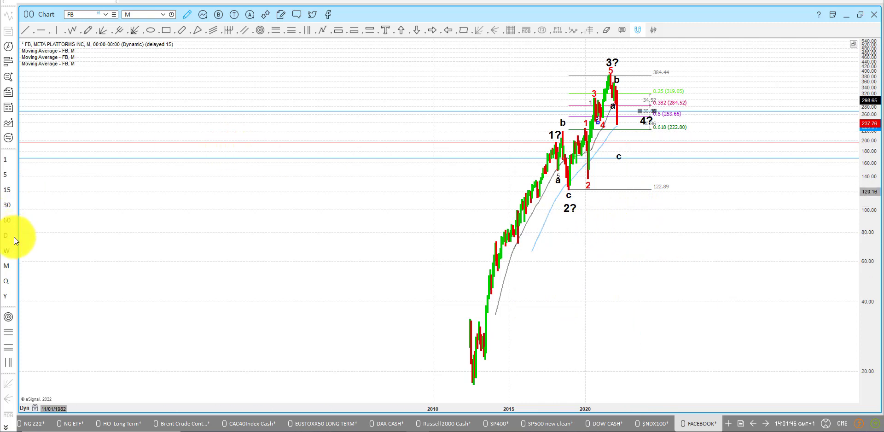
Step: Switch the FB chart from monthly to weekly and then daily bars, keeping the wave labels
left_click(6, 250)
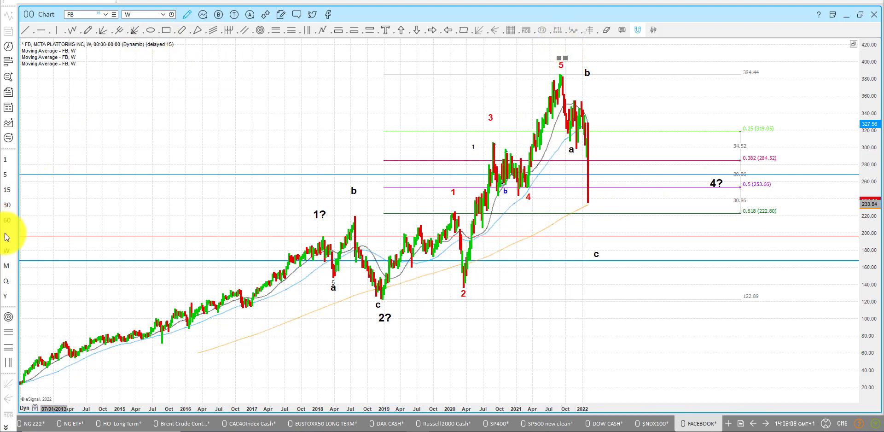
left_click(6, 234)
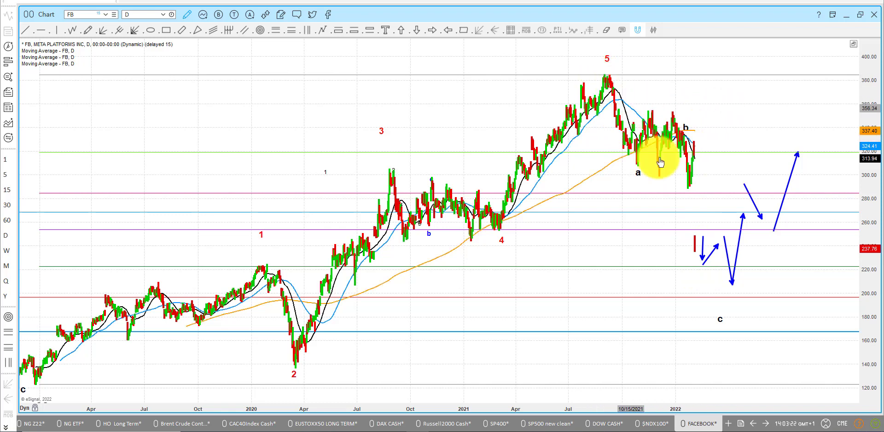
mouse_move(688, 130)
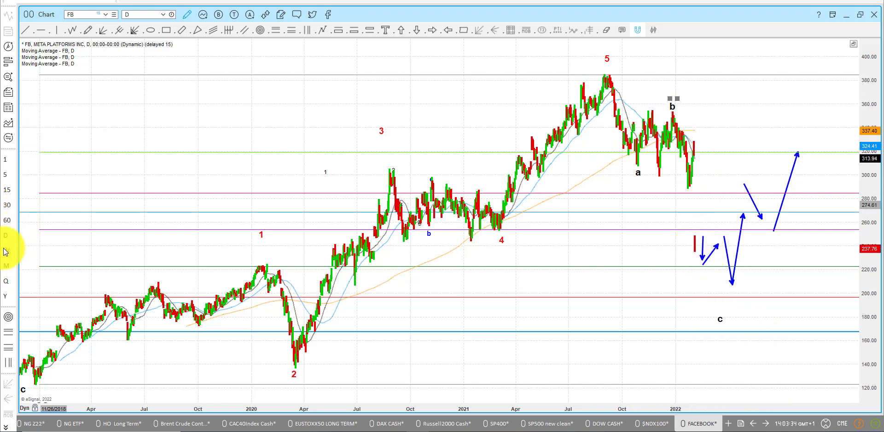
Step: Return the FB chart to weekly bars showing the blue projection arrows near 4?
left_click(143, 14)
type("W")
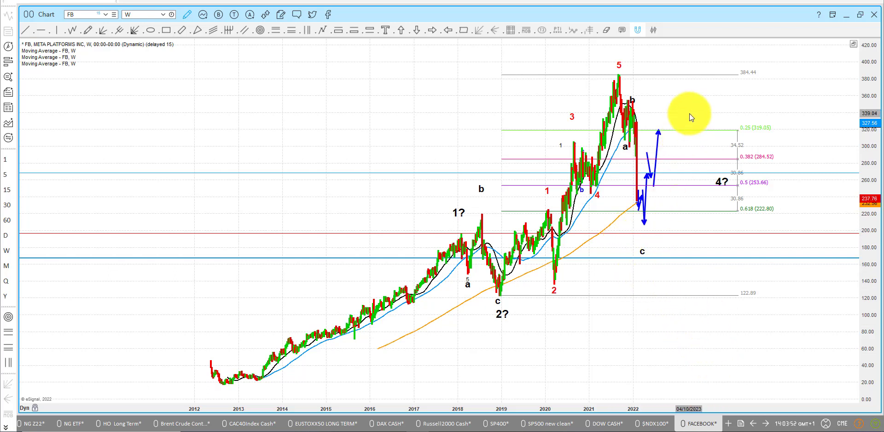
mouse_move(654, 267)
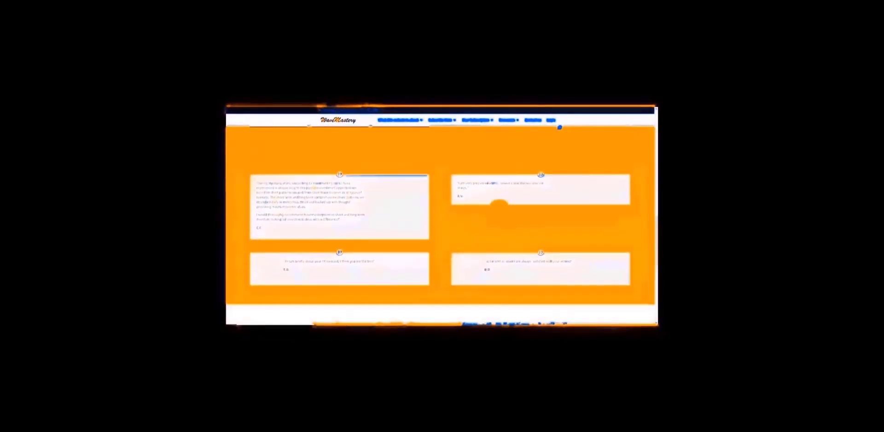
Step: Bring the WaveMastery pricing tables (9.99, 79, 4.99, 29) into view below the testimonials
scroll("down", 3)
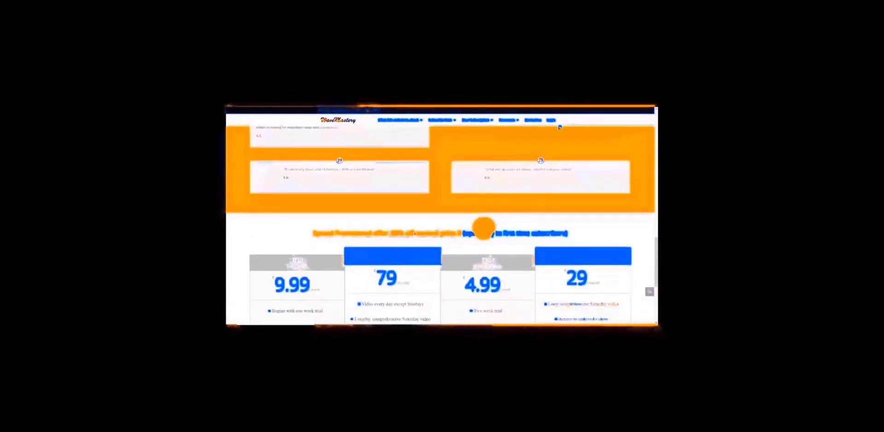
scroll("down", 3)
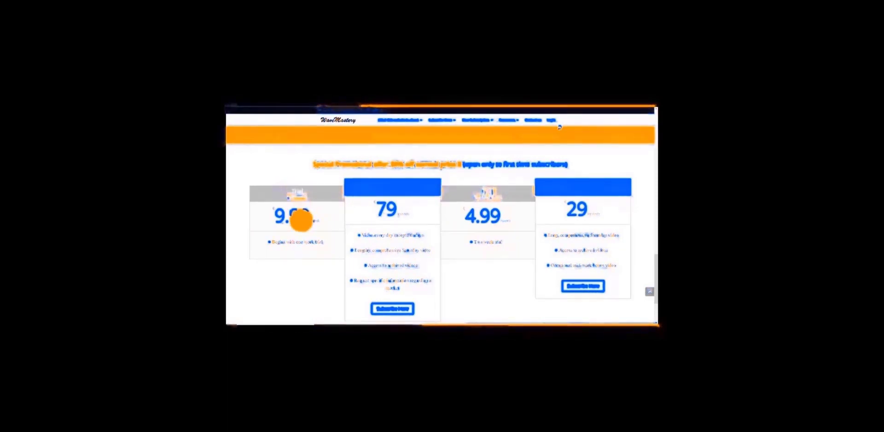
mouse_move(326, 223)
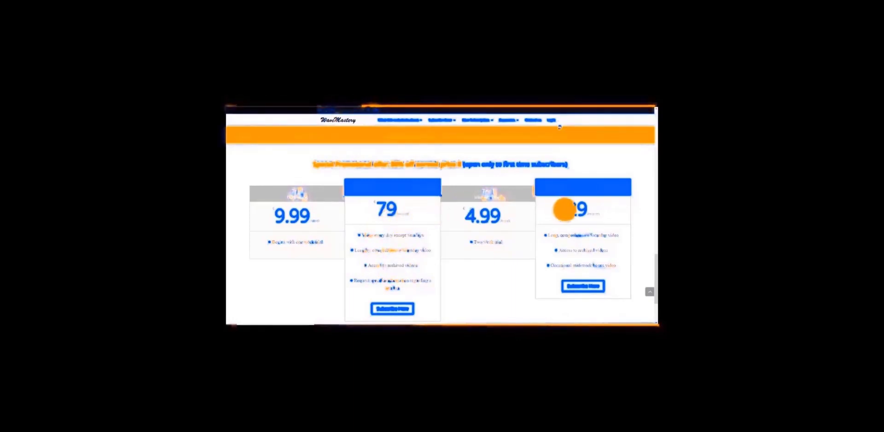
mouse_move(593, 188)
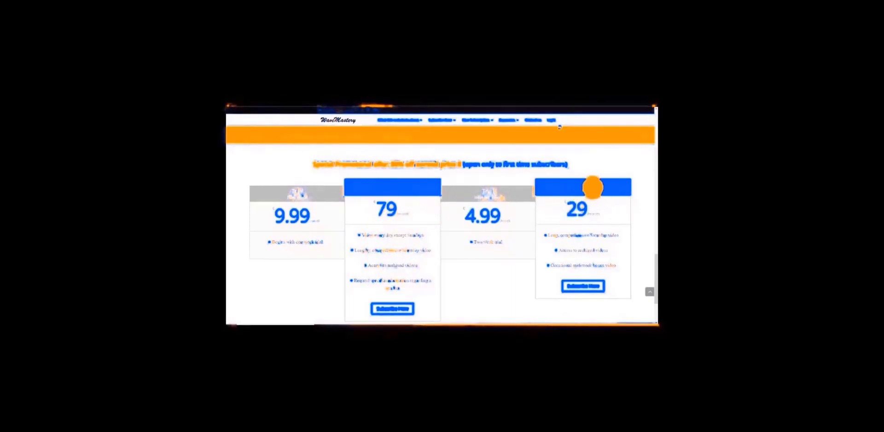
mouse_move(571, 261)
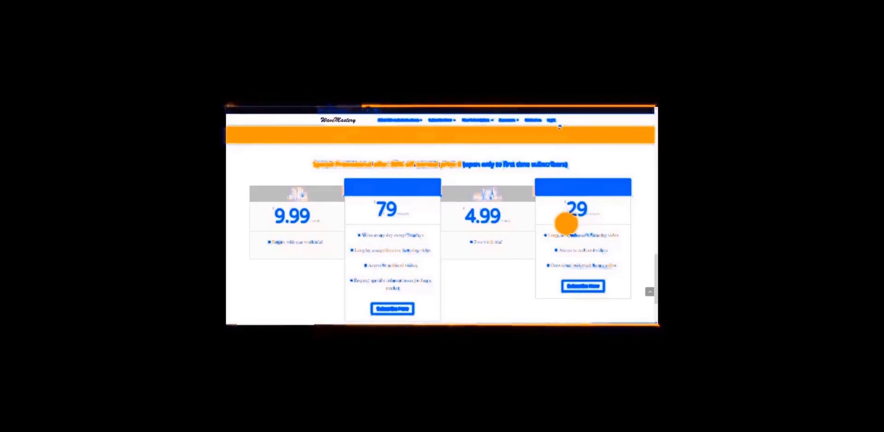
Step: Start the Subscribe Now sign-up for the 79 WaveMastery plan
scroll("down", 3)
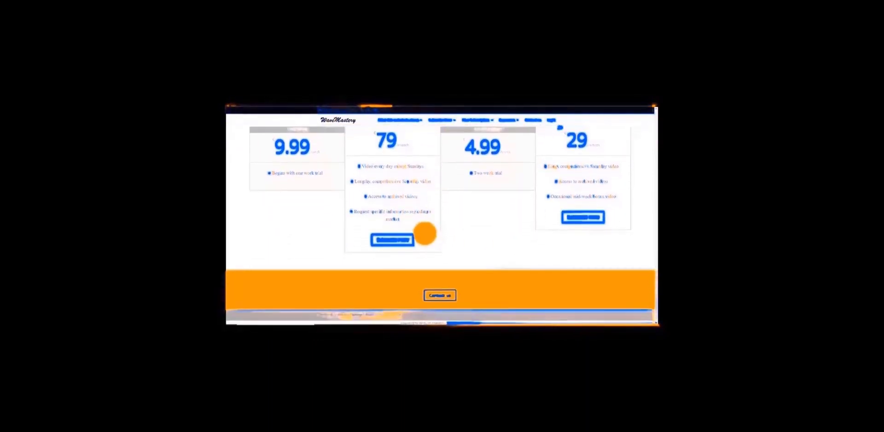
scroll("down", 3)
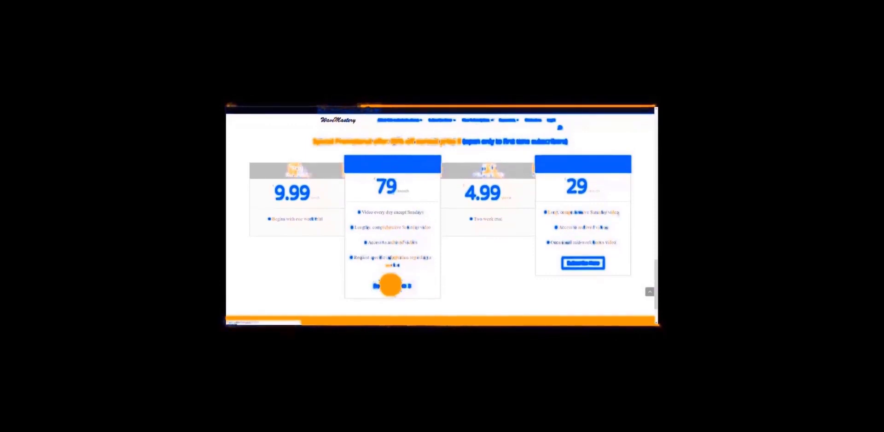
left_click(392, 285)
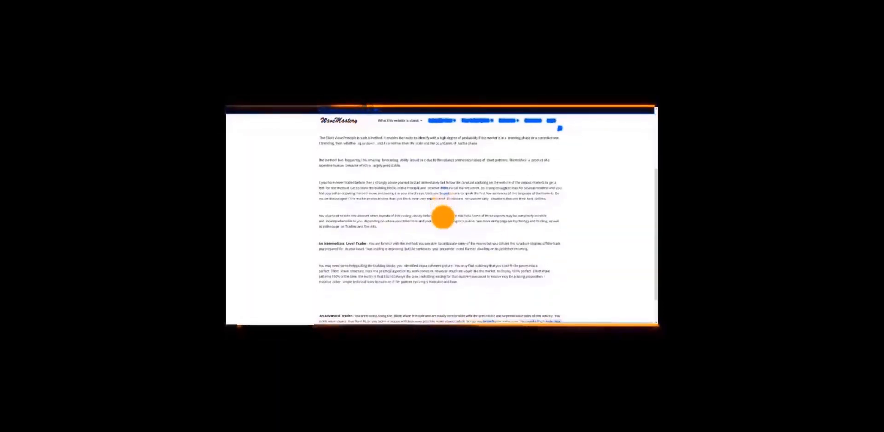
scroll("down", 3)
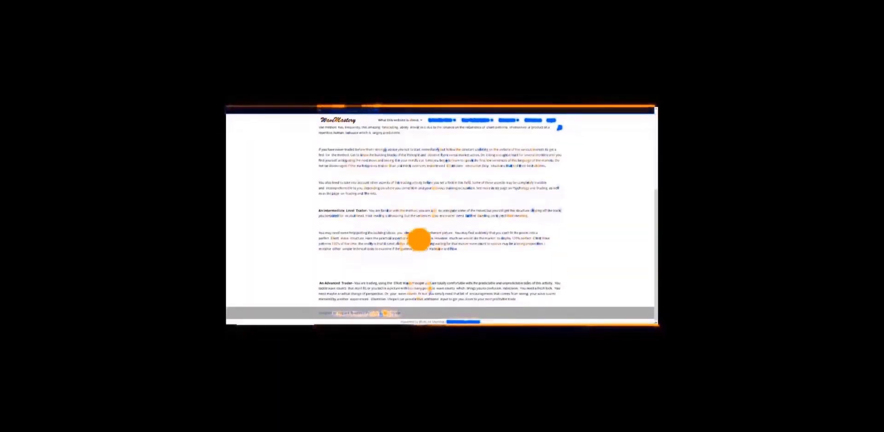
scroll("up", 3)
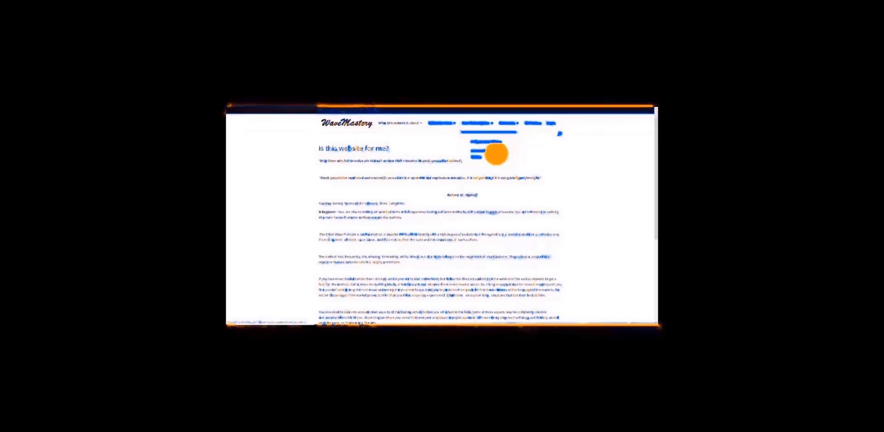
mouse_move(479, 148)
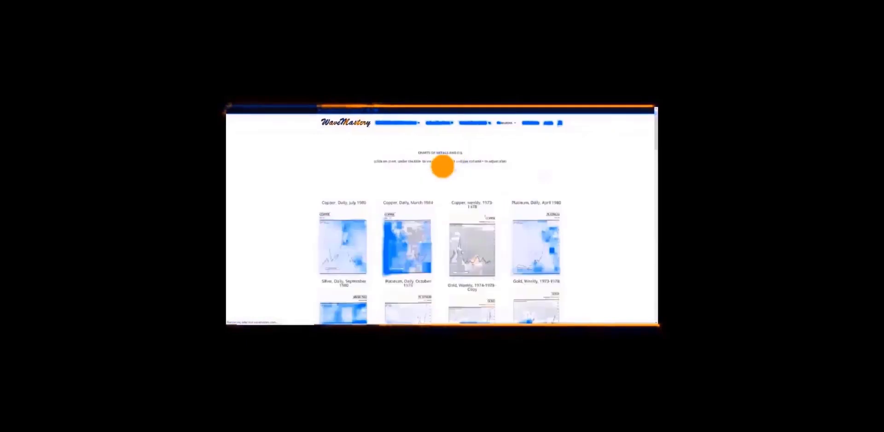
Step: Browse the metals and oil chart thumbnails, then go to the recommended trading book reading list
scroll("down", 3)
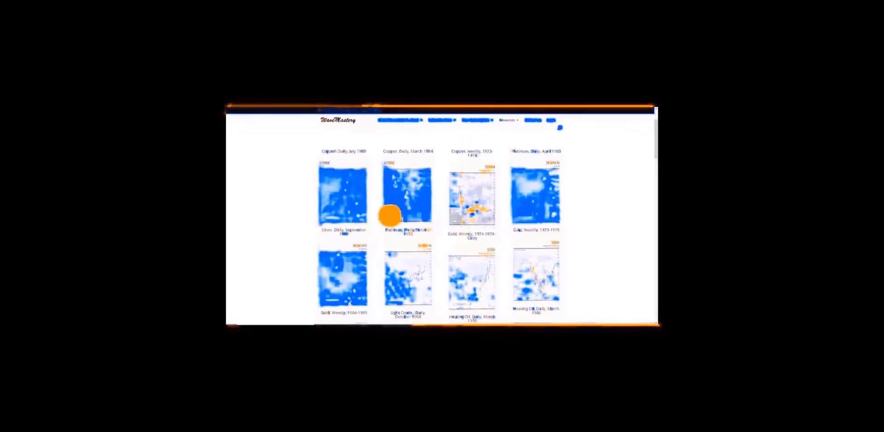
scroll("down", 3)
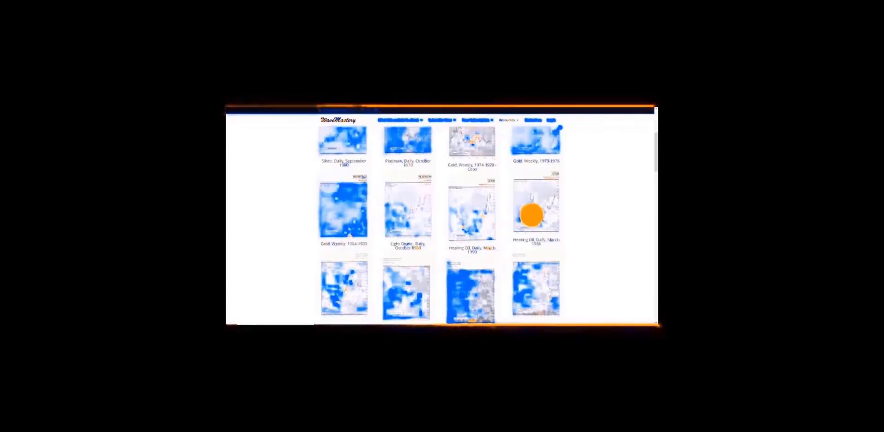
scroll("down", 3)
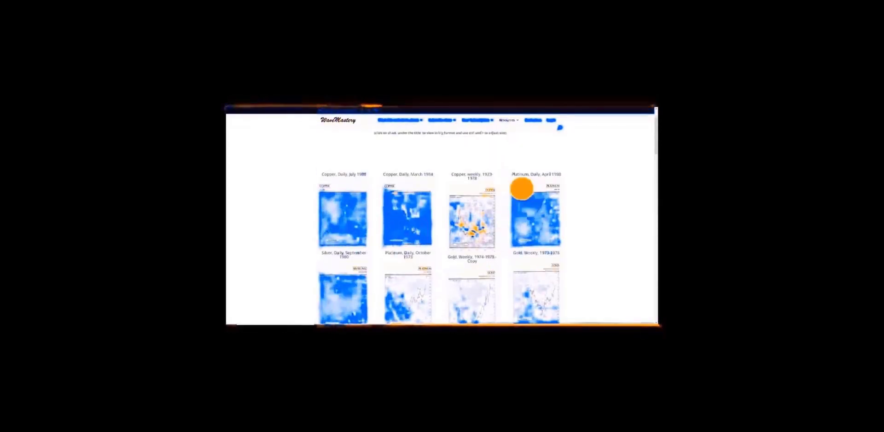
left_click(510, 120)
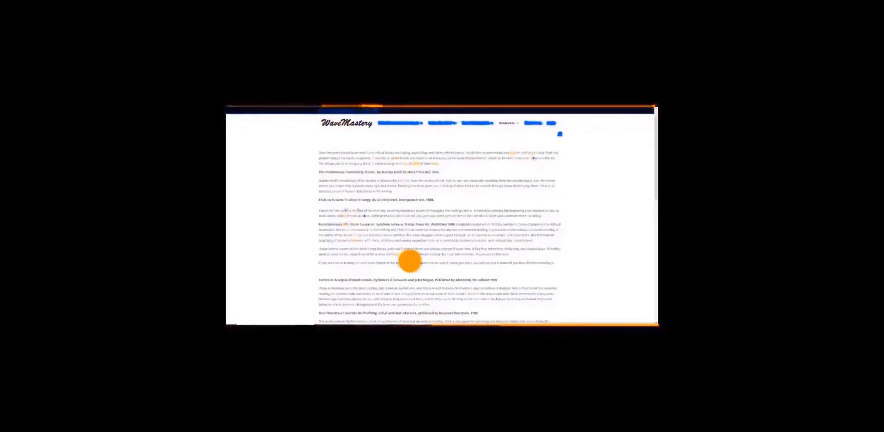
Step: Read through the book reviews, then go to the Contact us form with name, email and message fields
scroll("down", 3)
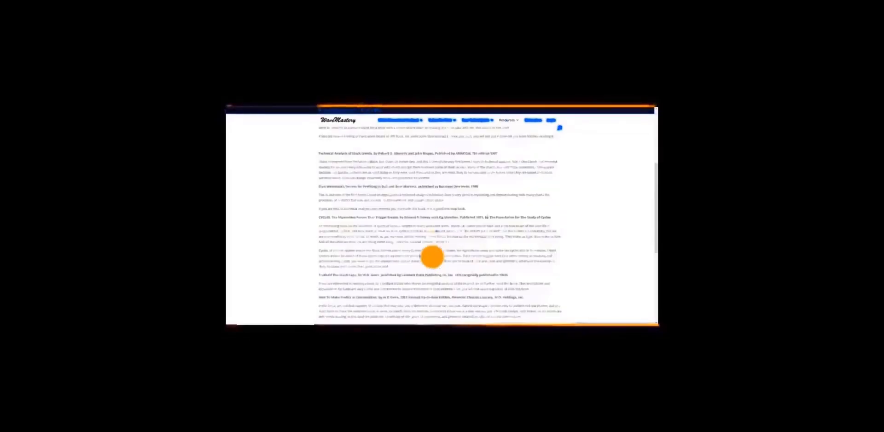
scroll("down", 3)
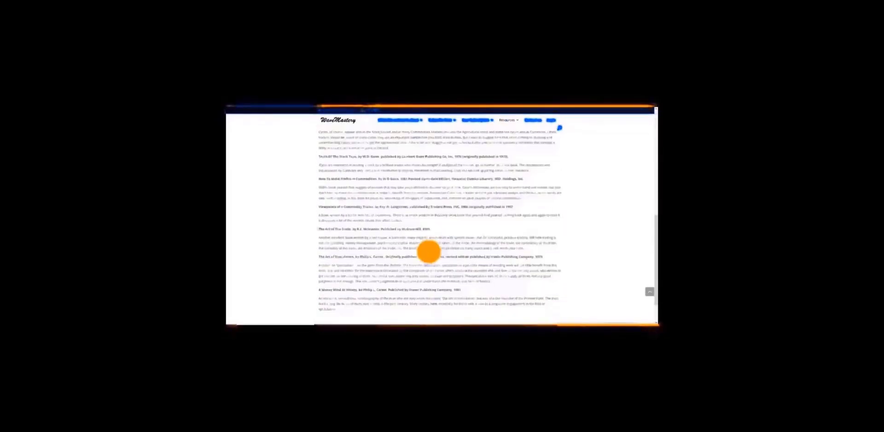
scroll("down", 3)
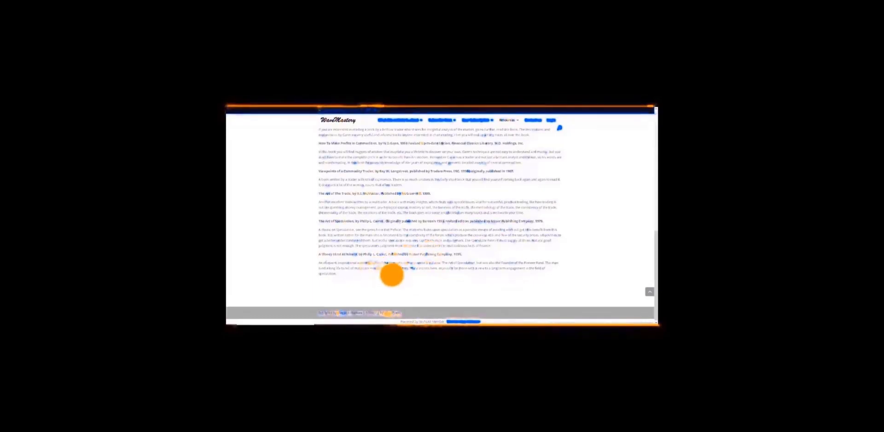
scroll("down", 3)
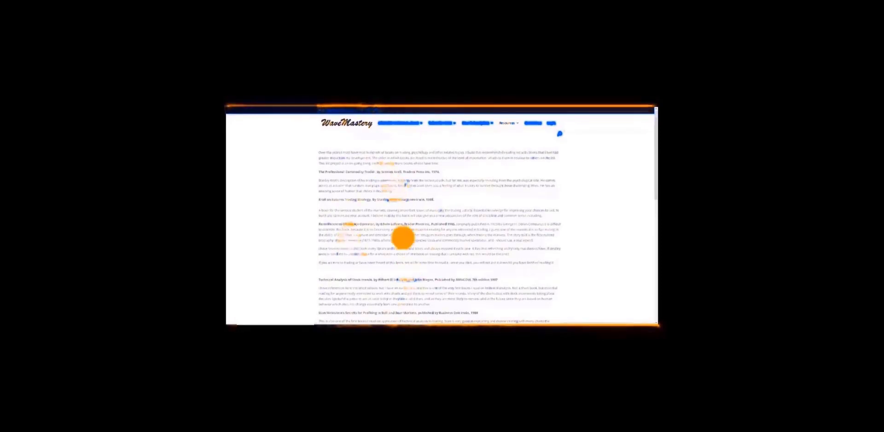
scroll("down", 3)
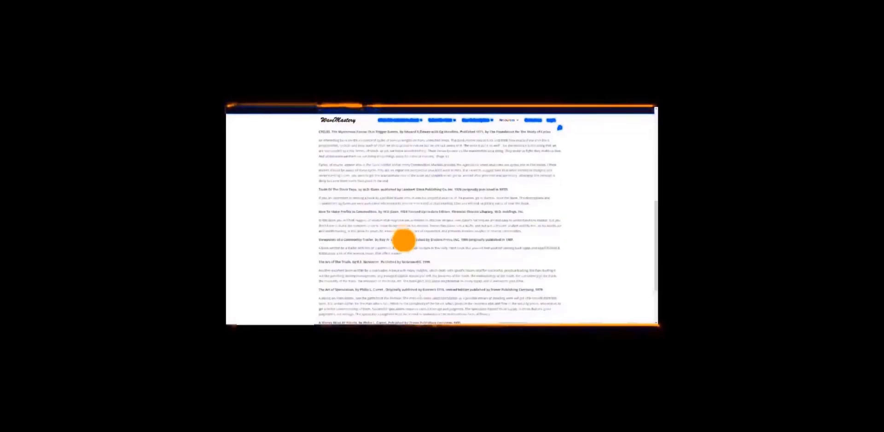
scroll("down", 3)
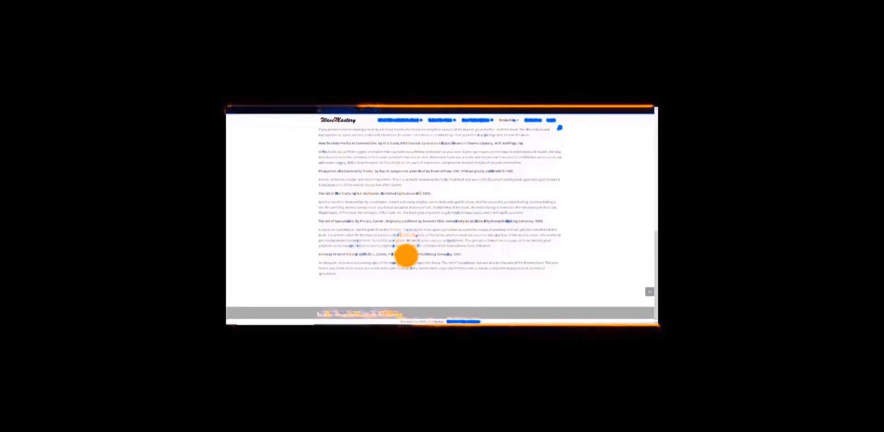
scroll("down", 3)
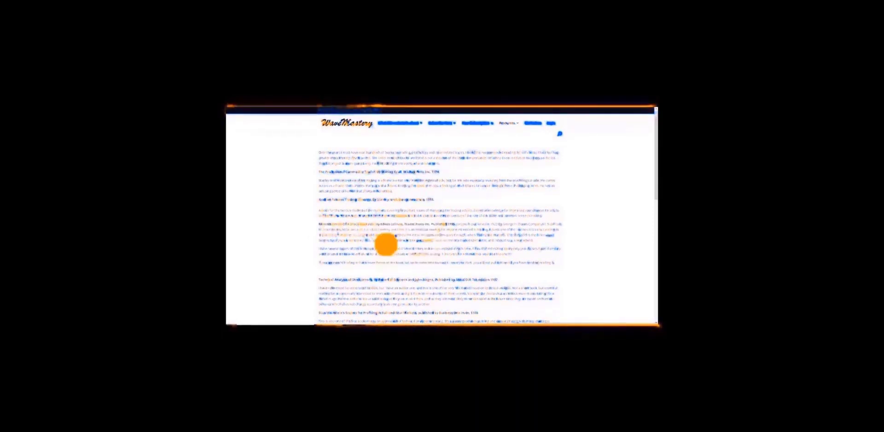
scroll("down", 3)
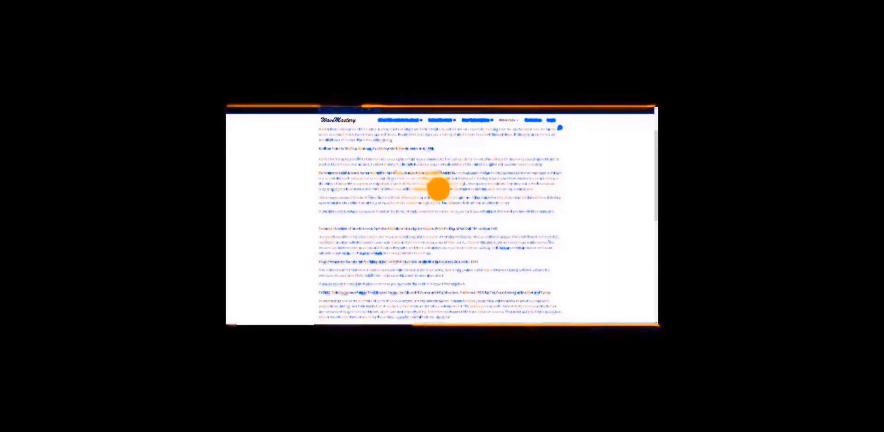
scroll("down", 3)
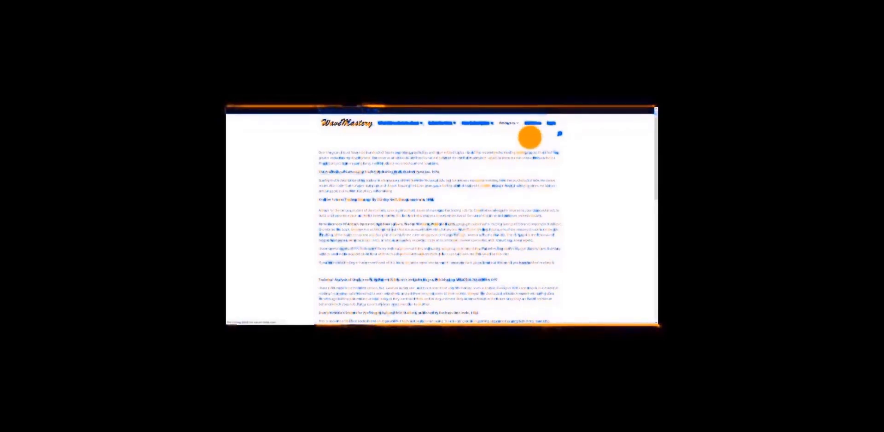
left_click(535, 123)
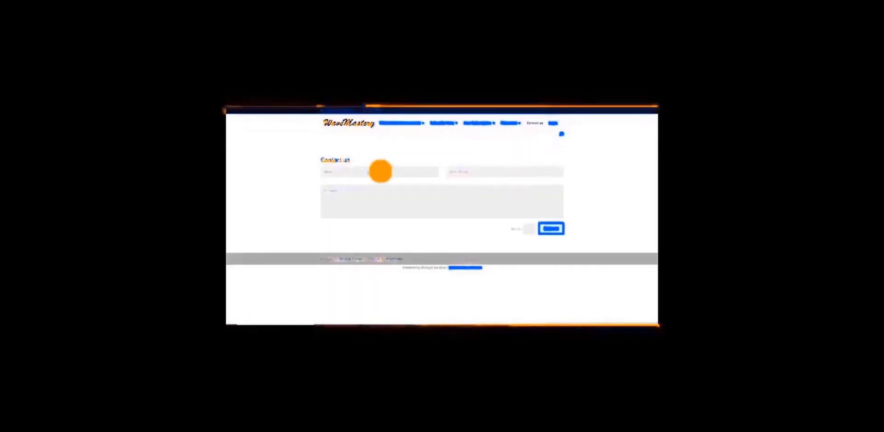